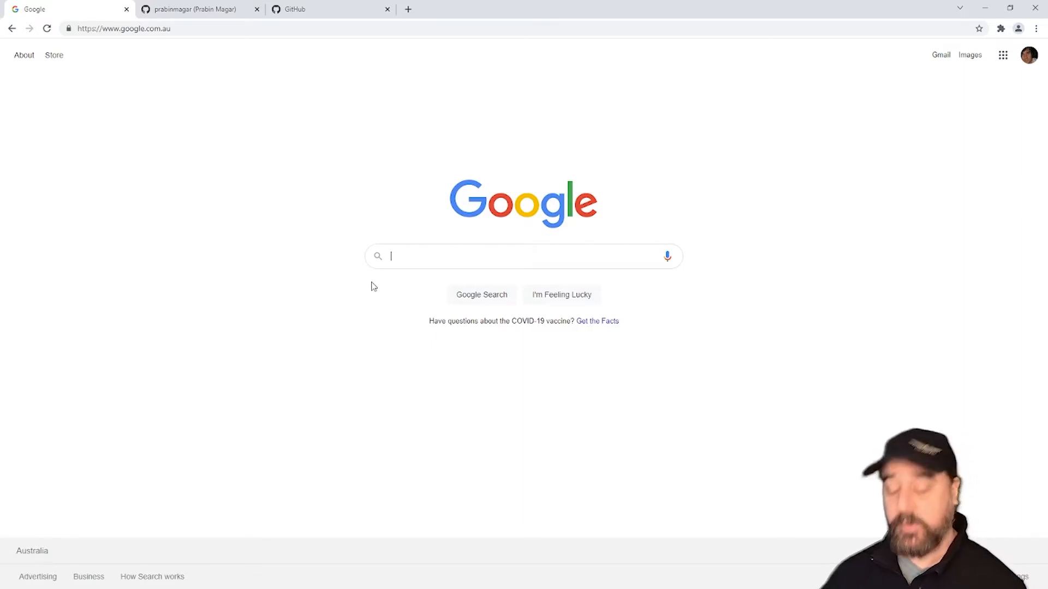
- Google 'github tech news' and browse the technews-html repository in a new tab
type("github")
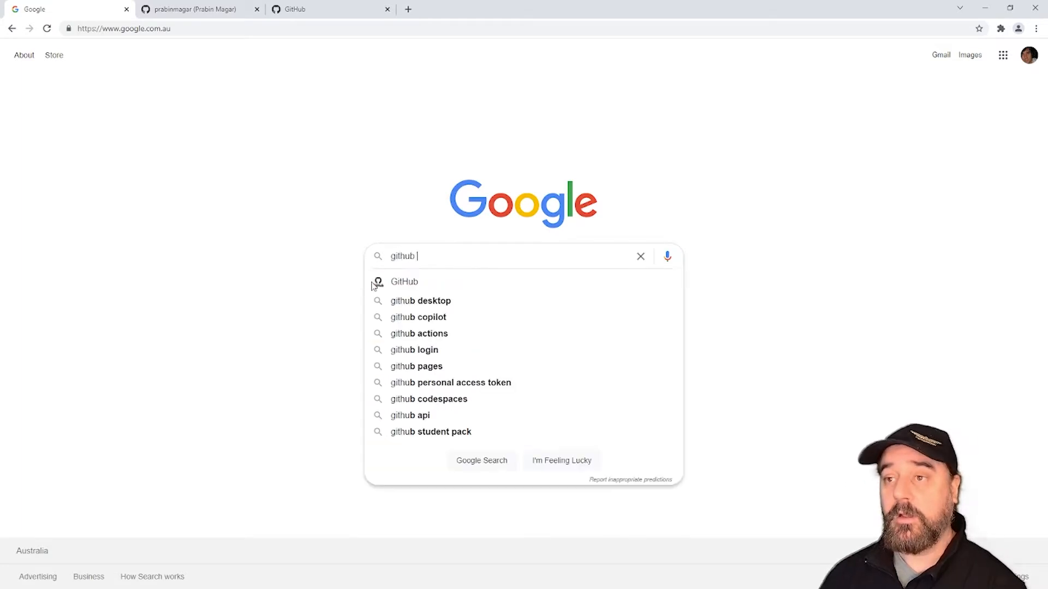
type("tech news")
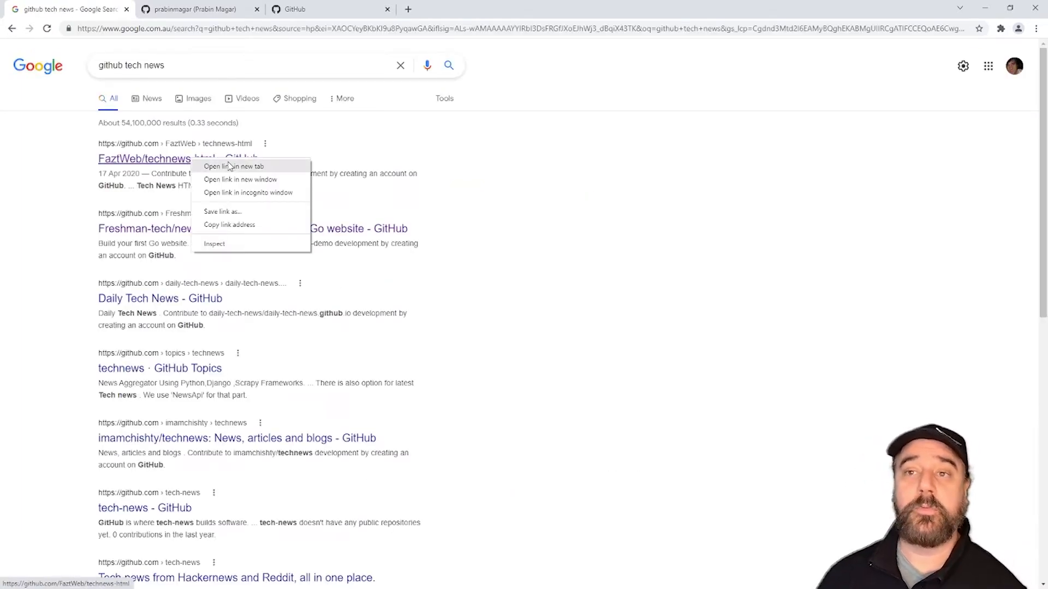
left_click(233, 167)
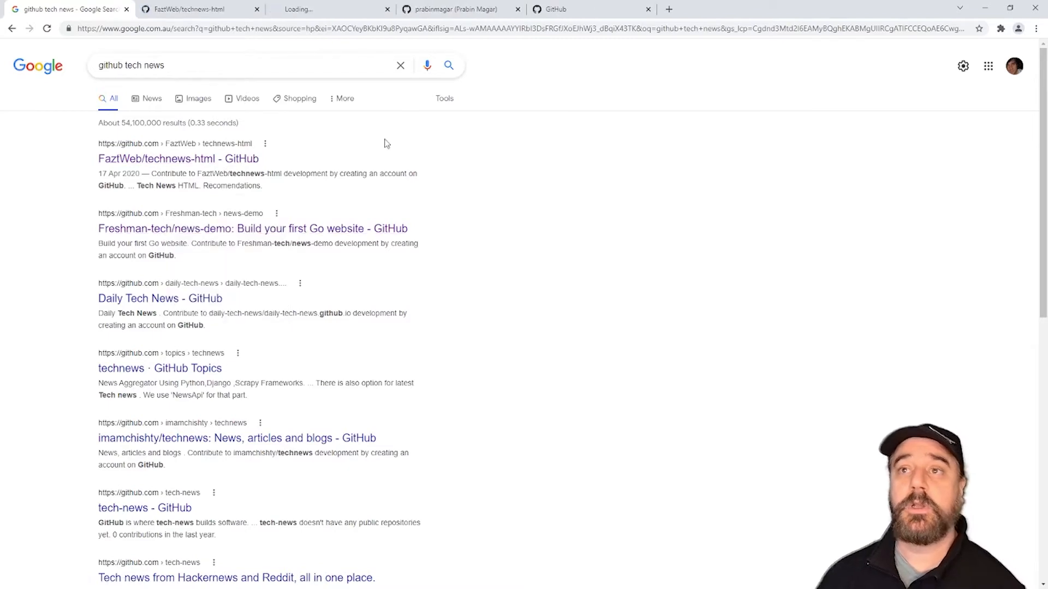
left_click(178, 158)
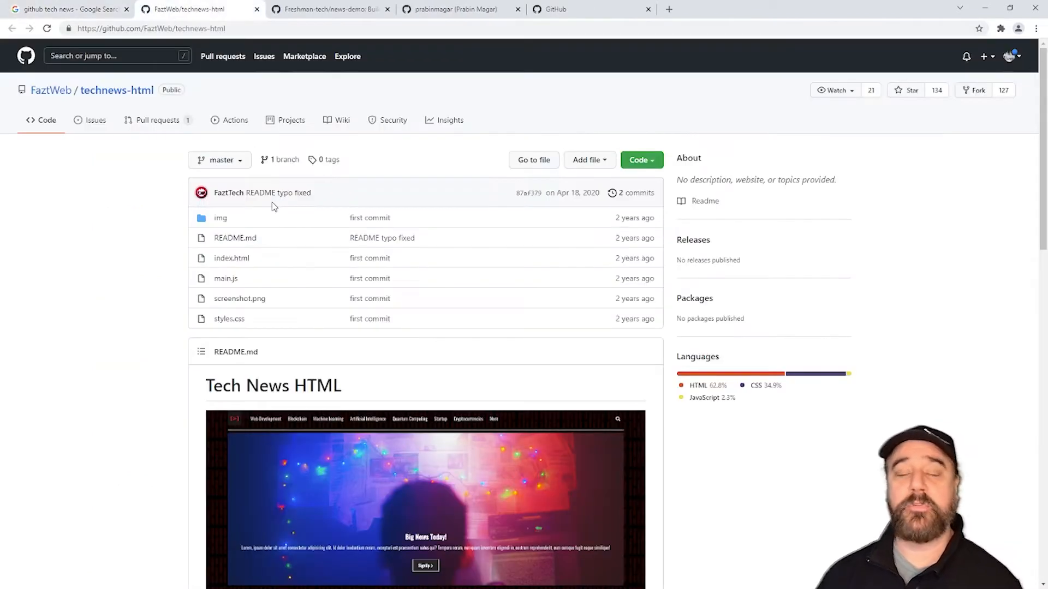
scroll("down", 3)
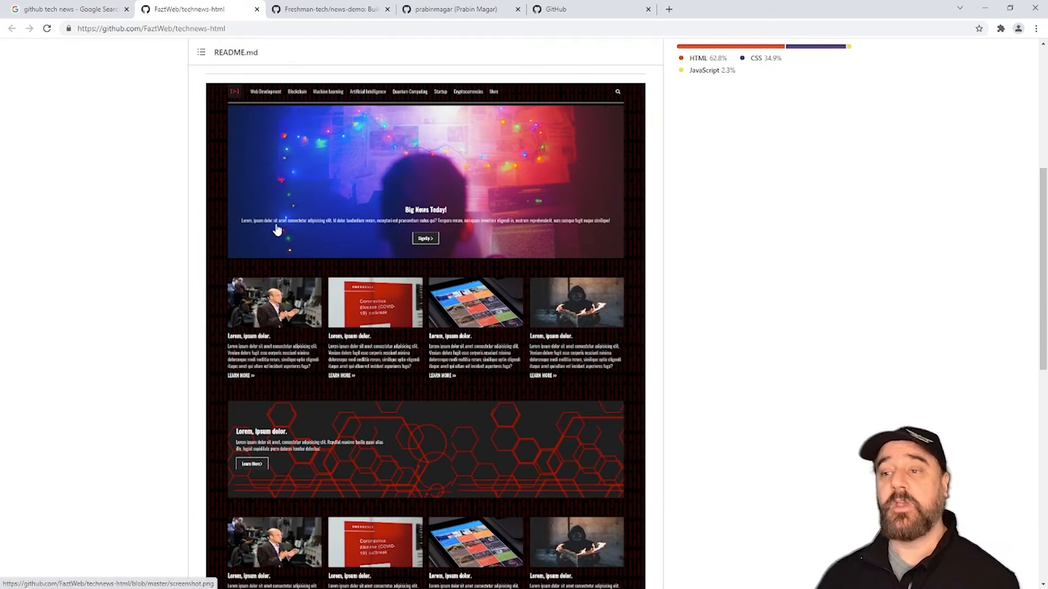
mouse_move(528, 359)
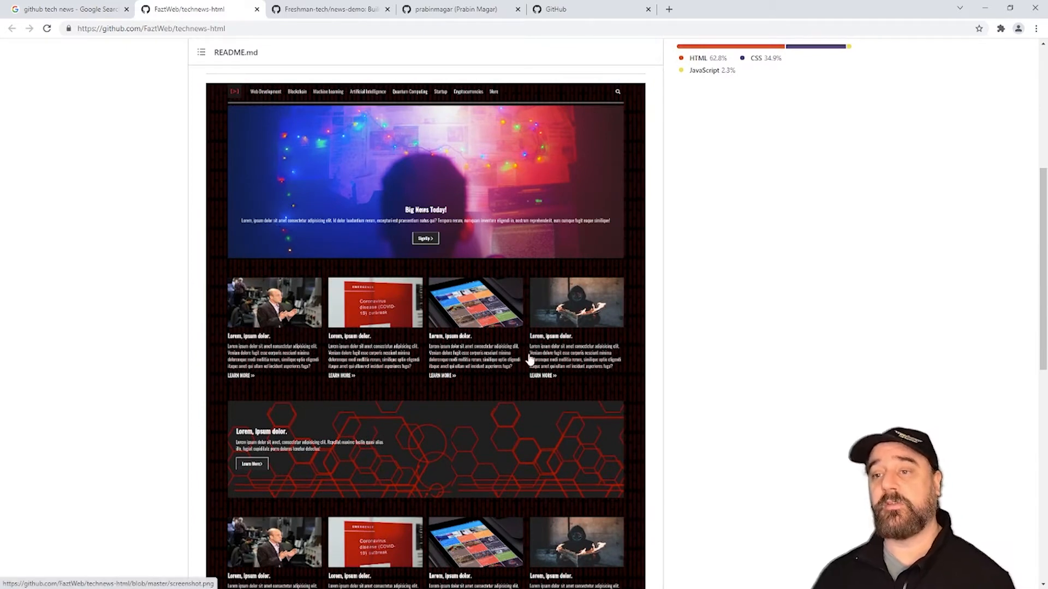
mouse_move(350, 194)
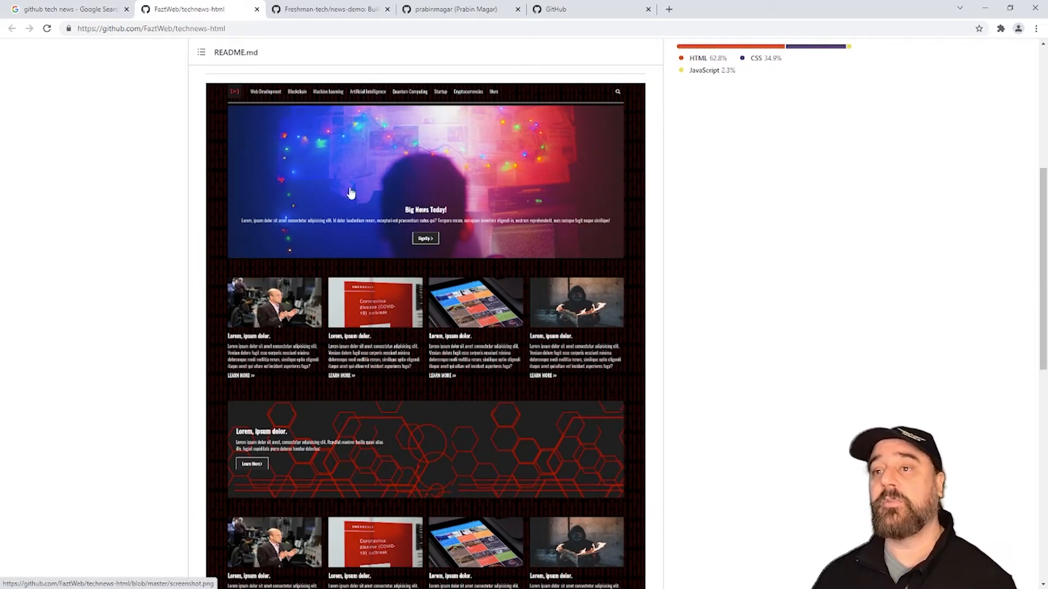
- Review the news-demo repository, then open technews-website from the GitHub profile
left_click(328, 9)
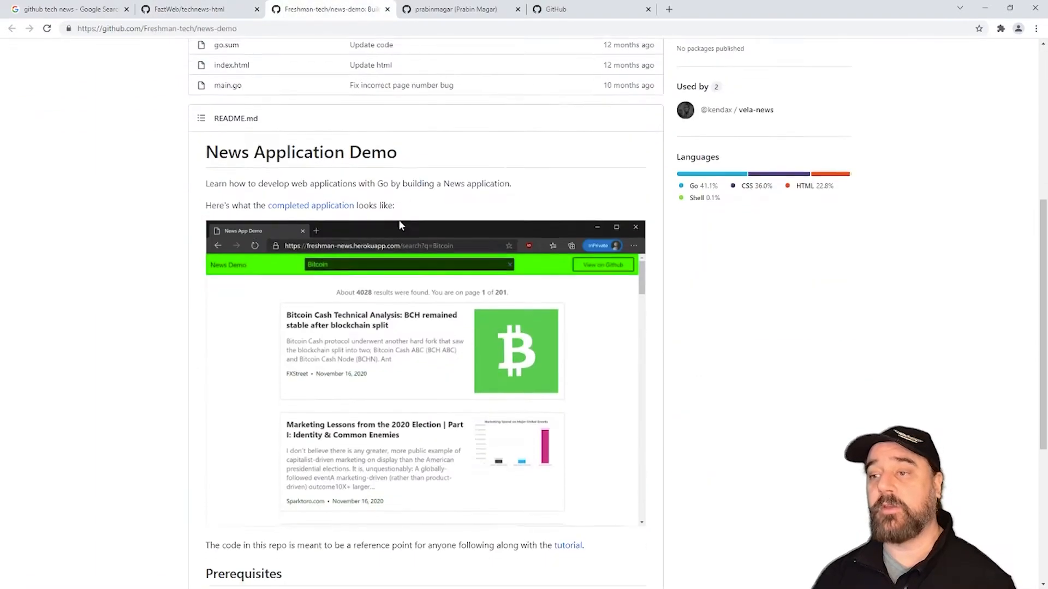
scroll("down", 3)
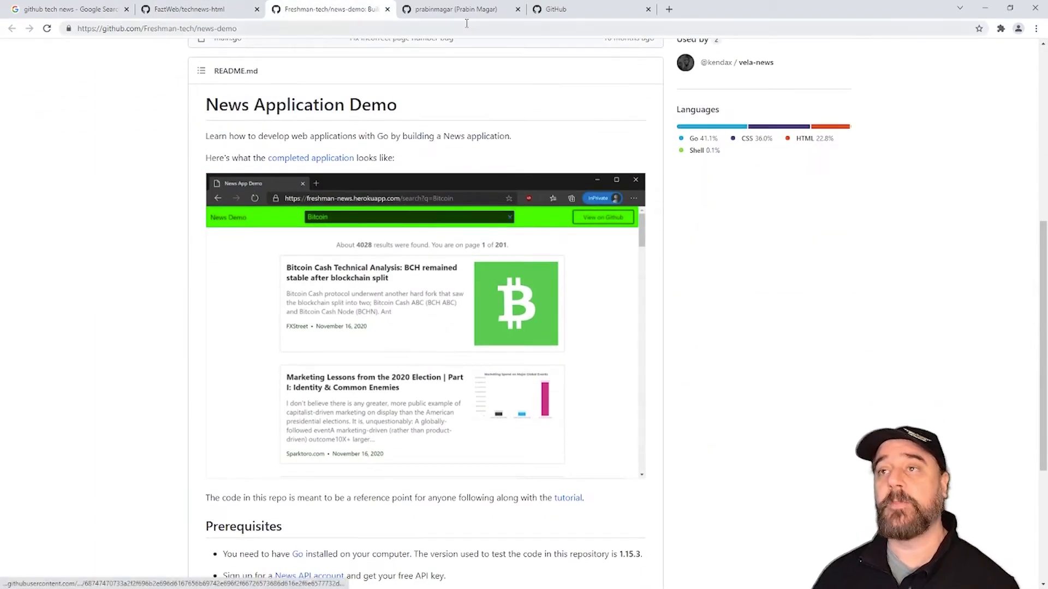
left_click(452, 9)
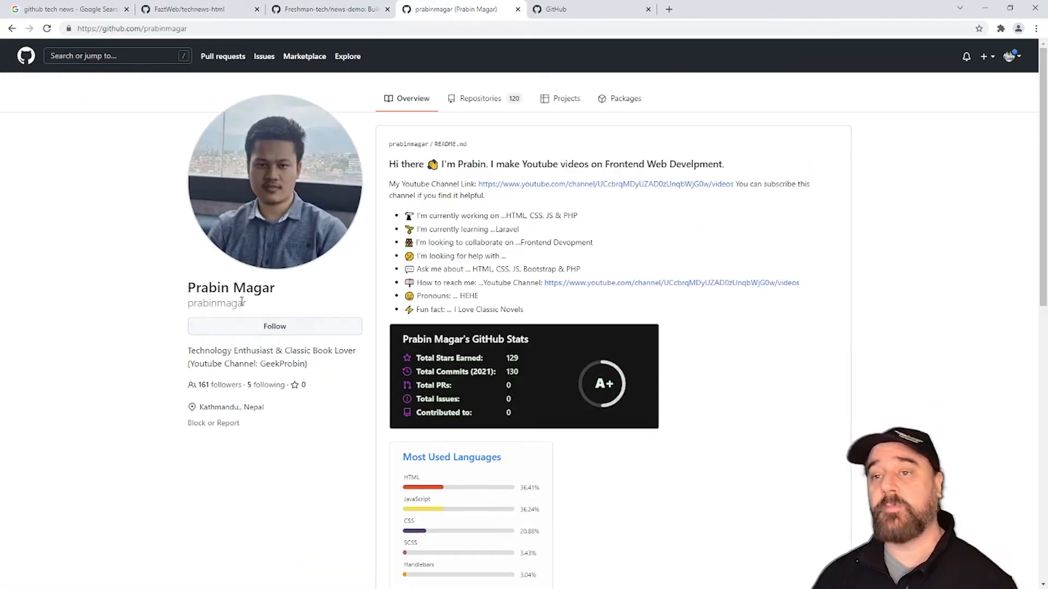
scroll("down", 3)
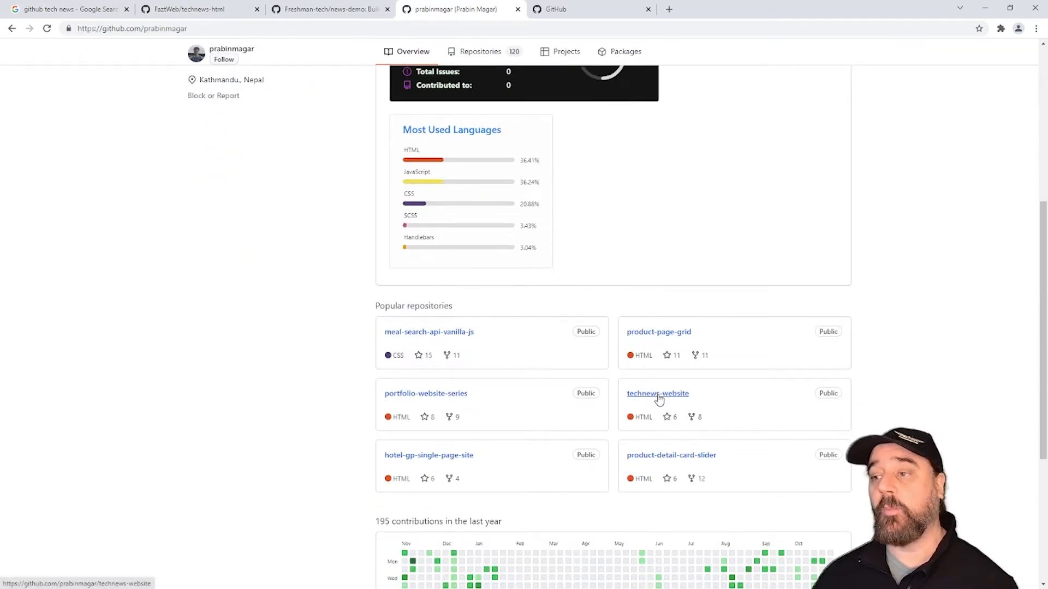
left_click(657, 393)
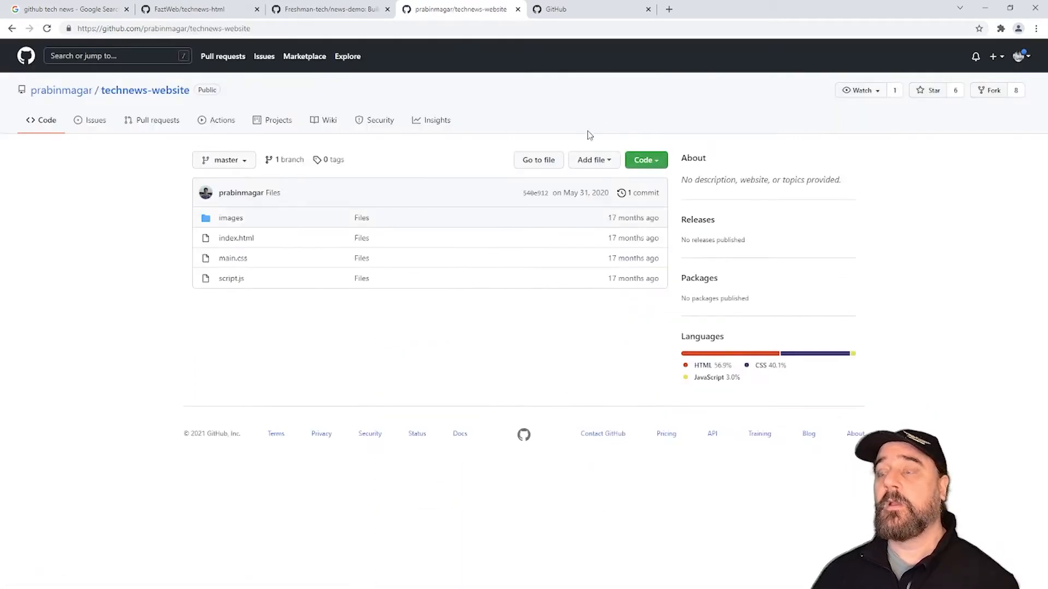
mouse_move(604, 175)
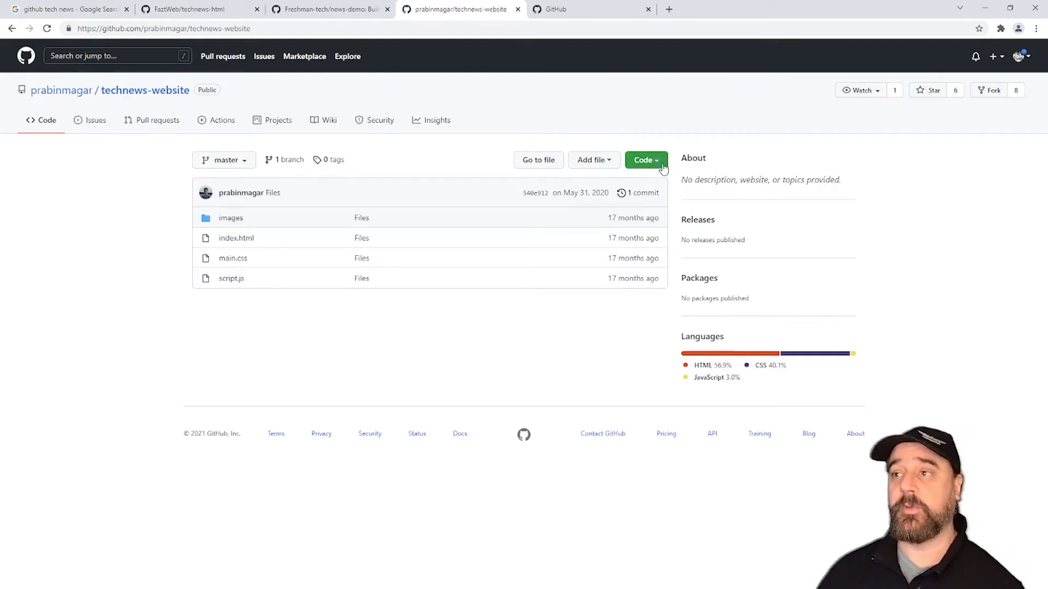
- Download the technews-website repository as a ZIP from the Code menu
left_click(642, 160)
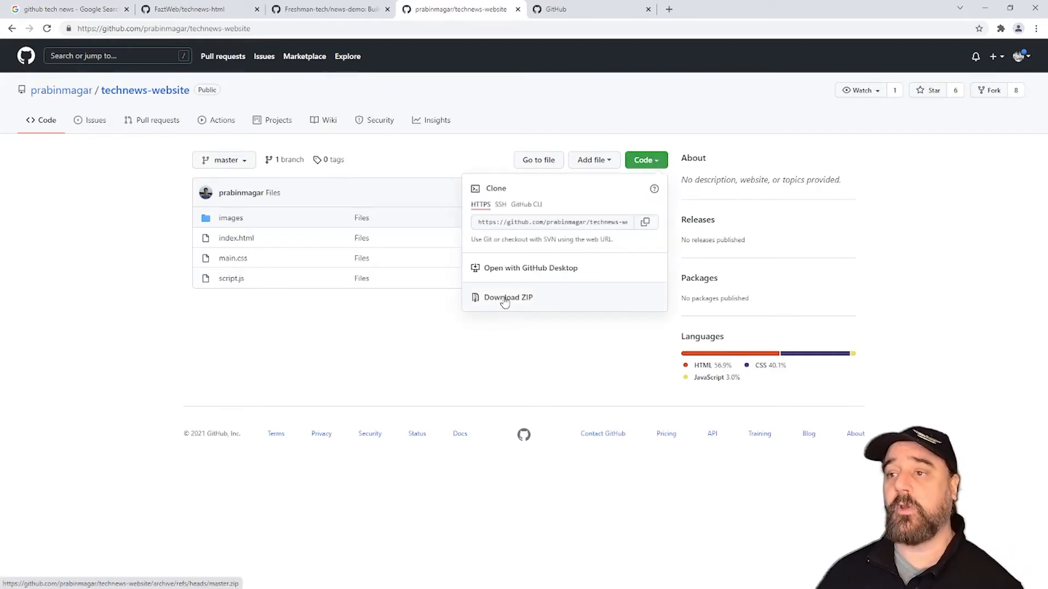
left_click(507, 297)
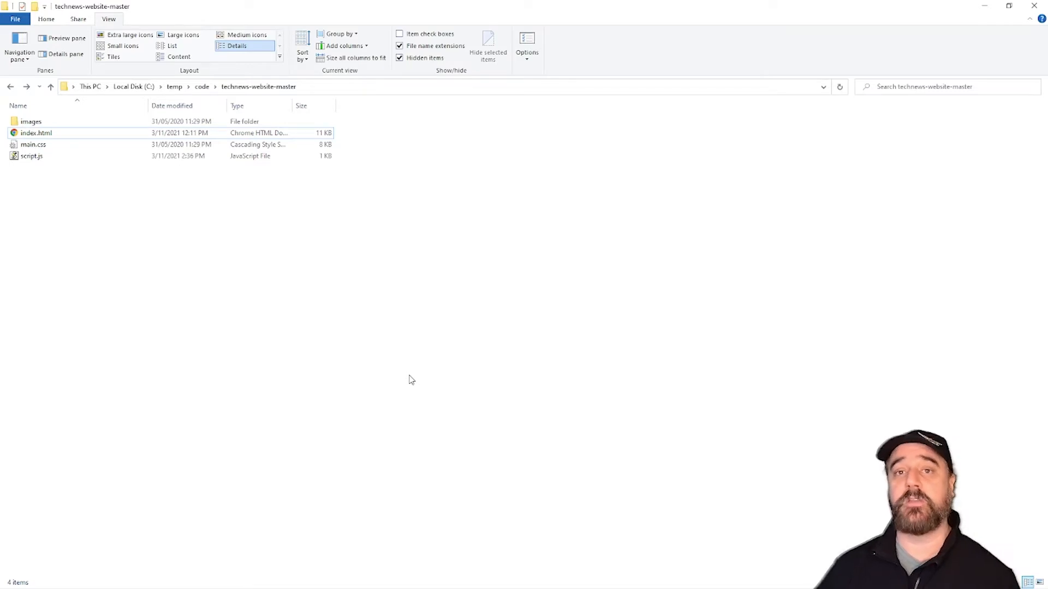
- Open the template's index.html from the technews-website-master folder in Chrome
left_click(30, 121)
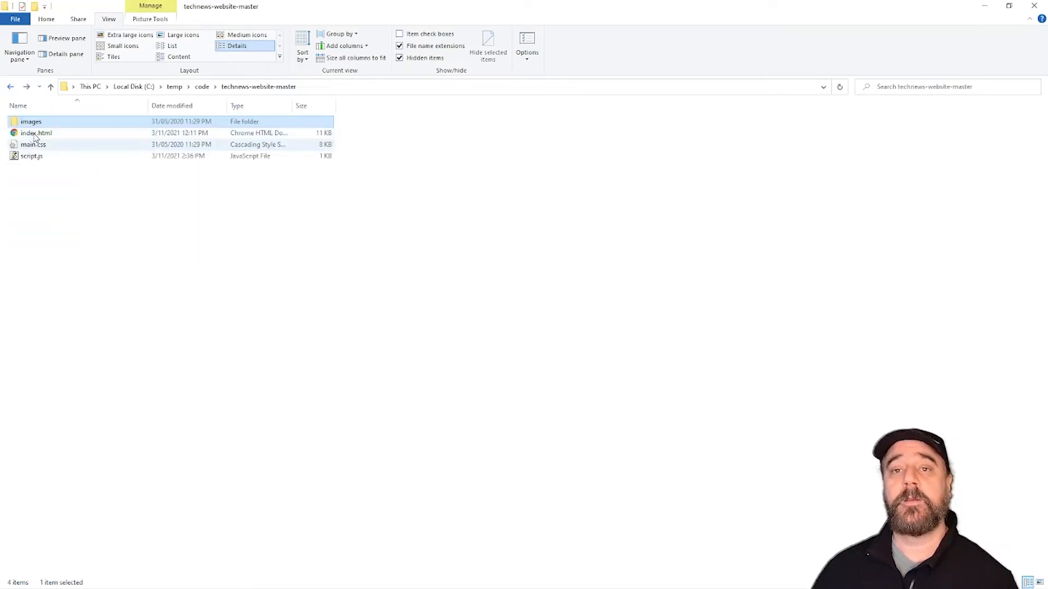
double_click(36, 132)
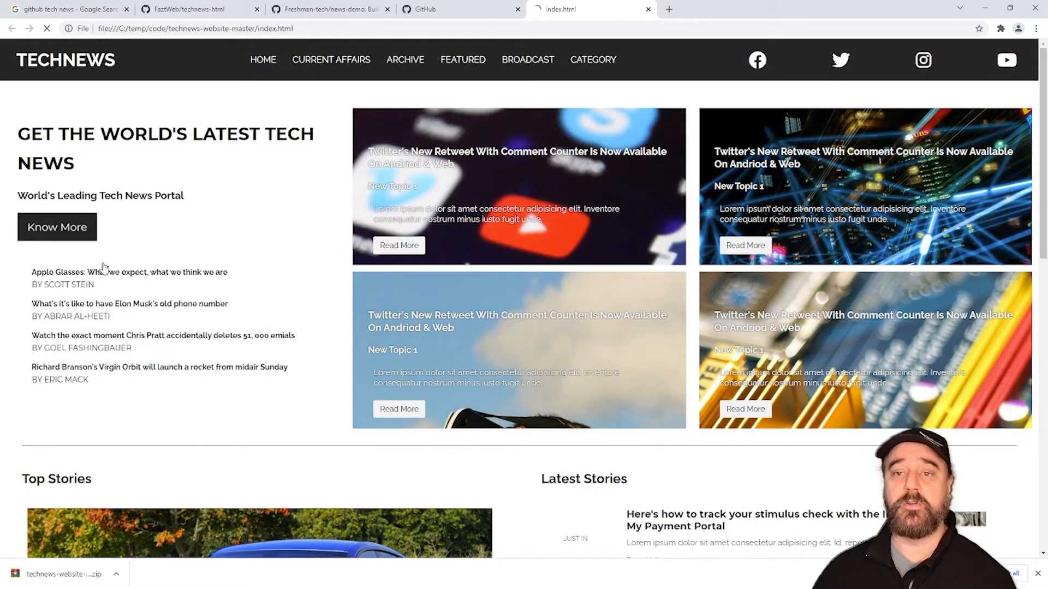
- Scroll through the local TechNews page's stories, then return to the GitHub dashboard
scroll("down", 3)
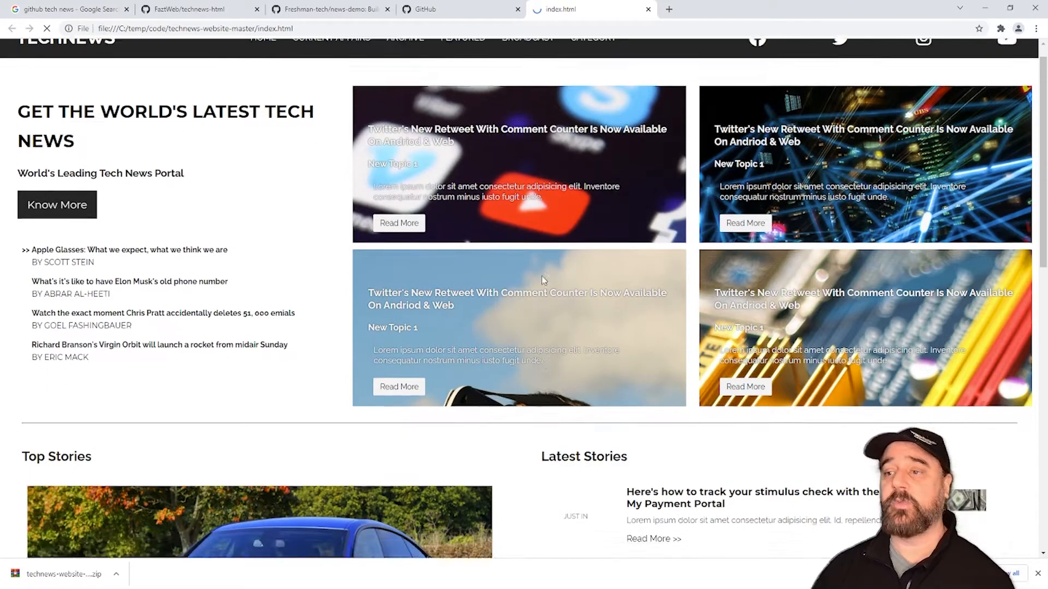
scroll("down", 3)
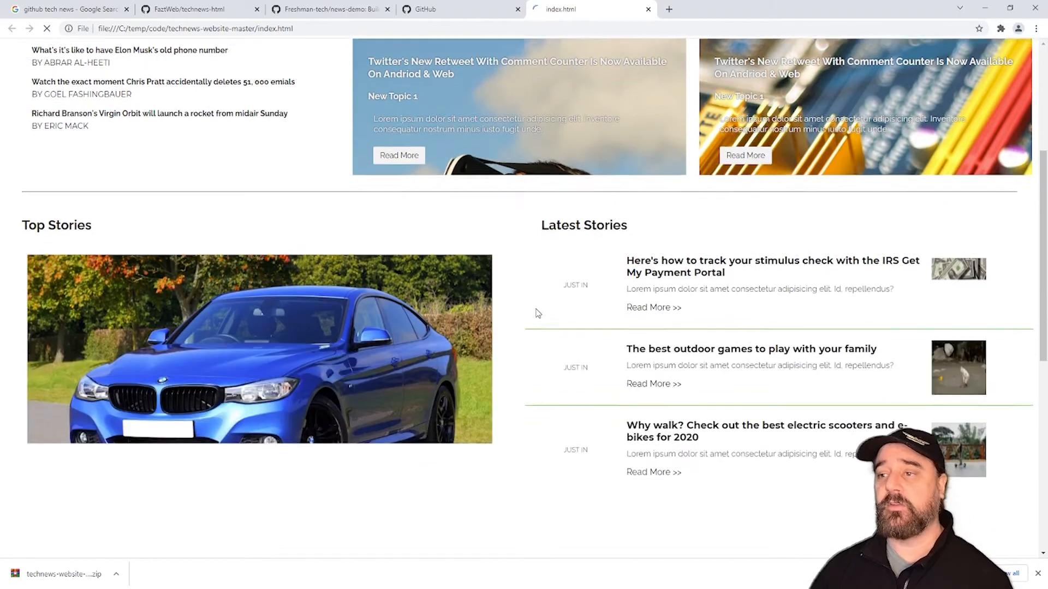
scroll("down", 3)
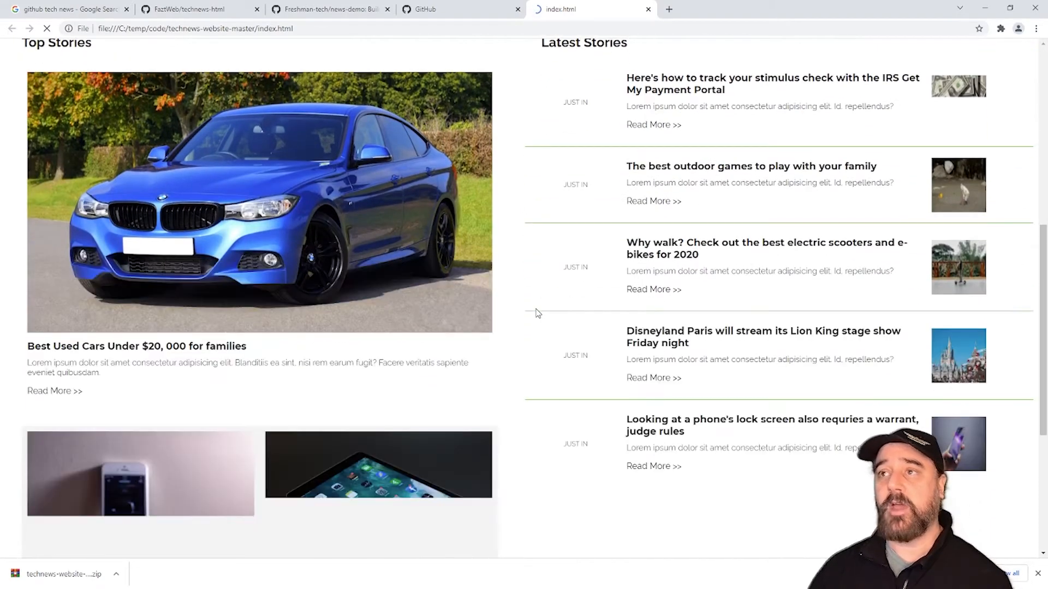
scroll("up", 3)
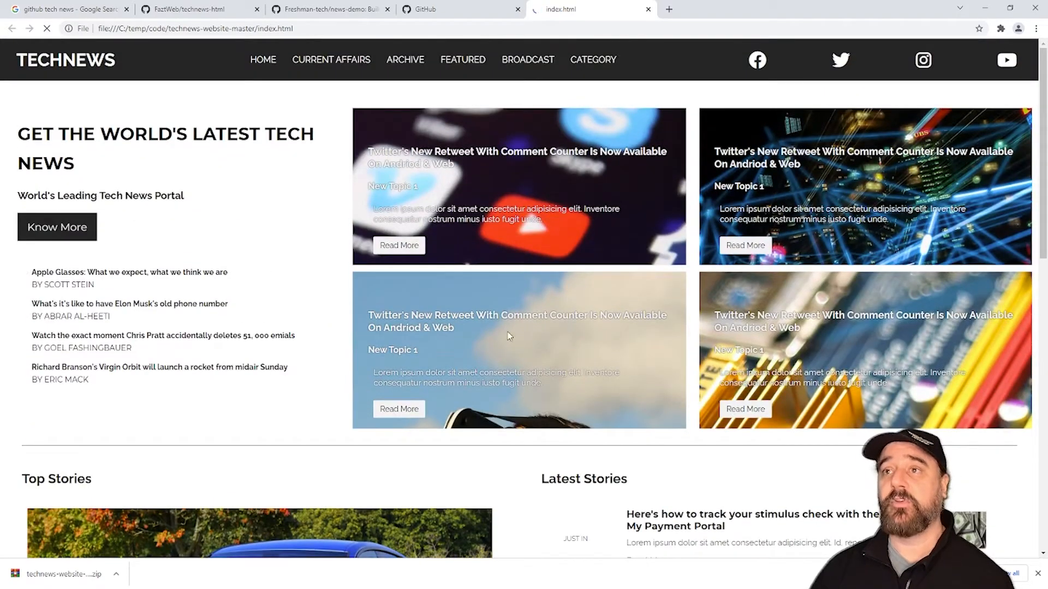
left_click(435, 8)
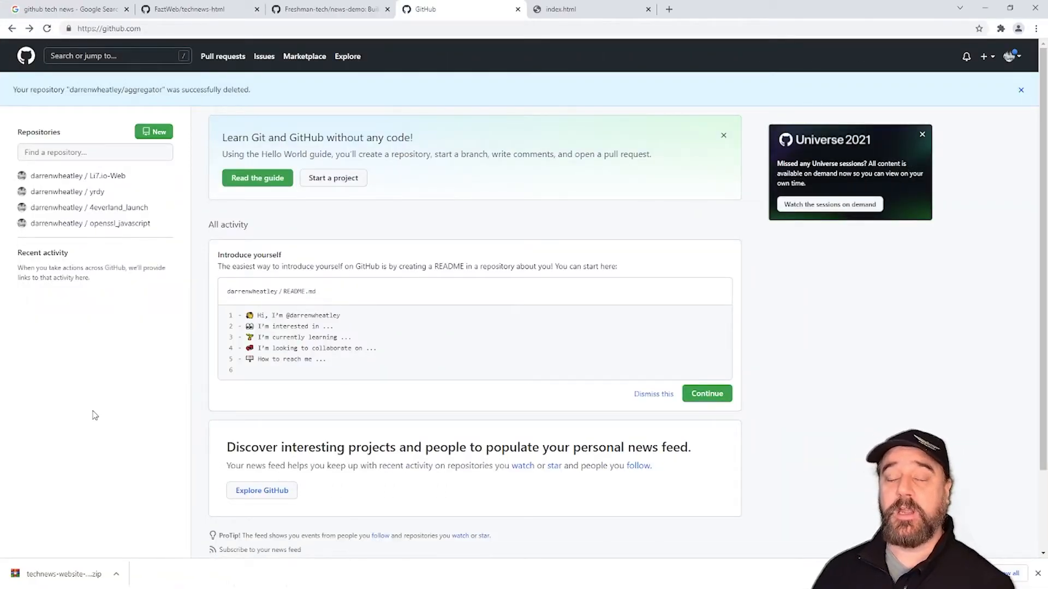
- Create repository 'aggregator' with description 'Decentralised aggregator app'
left_click(153, 131)
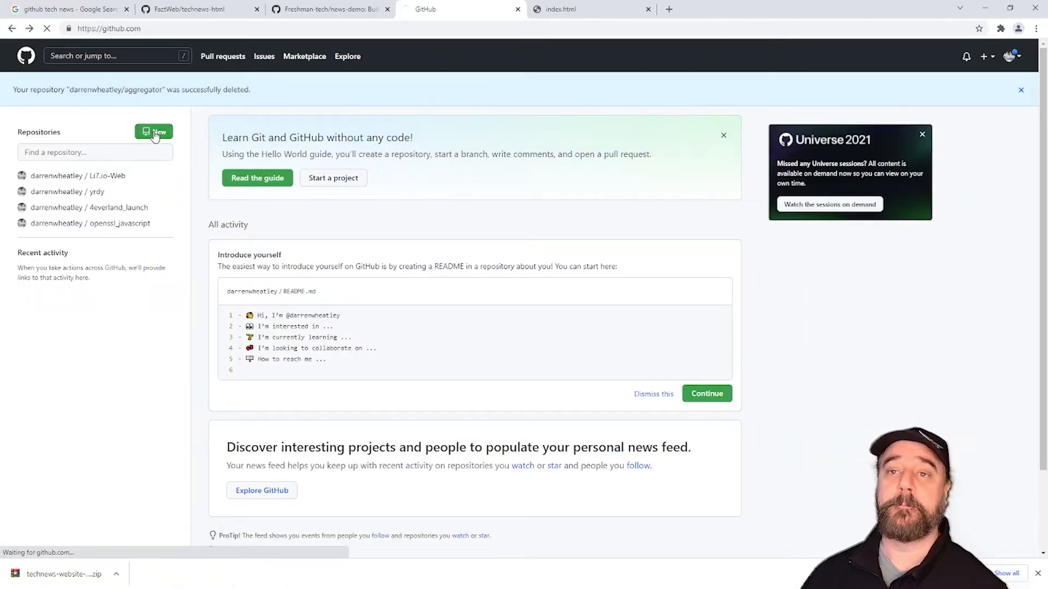
left_click(152, 132)
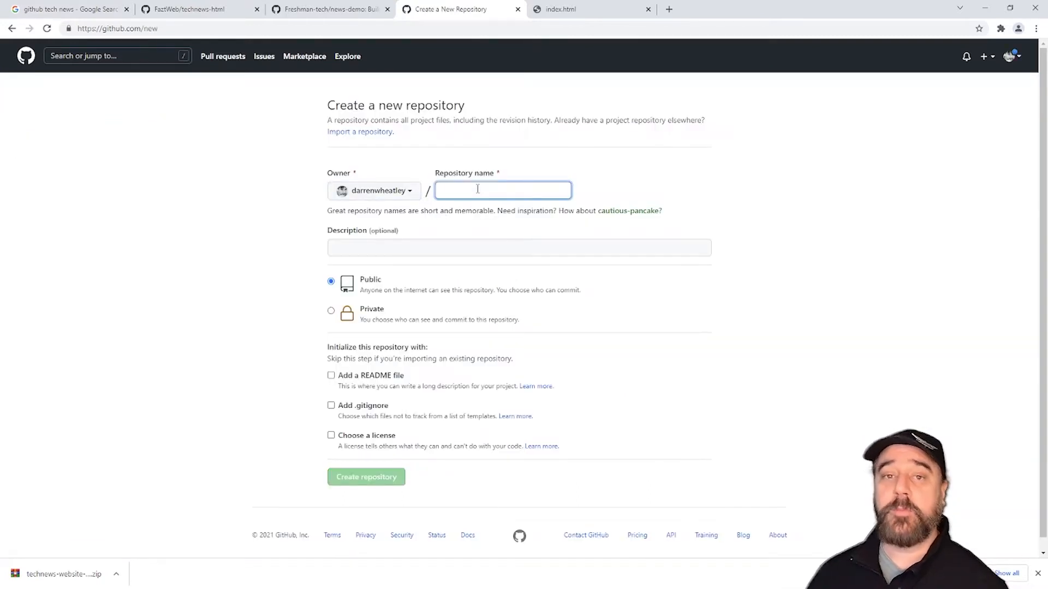
type("aggregator")
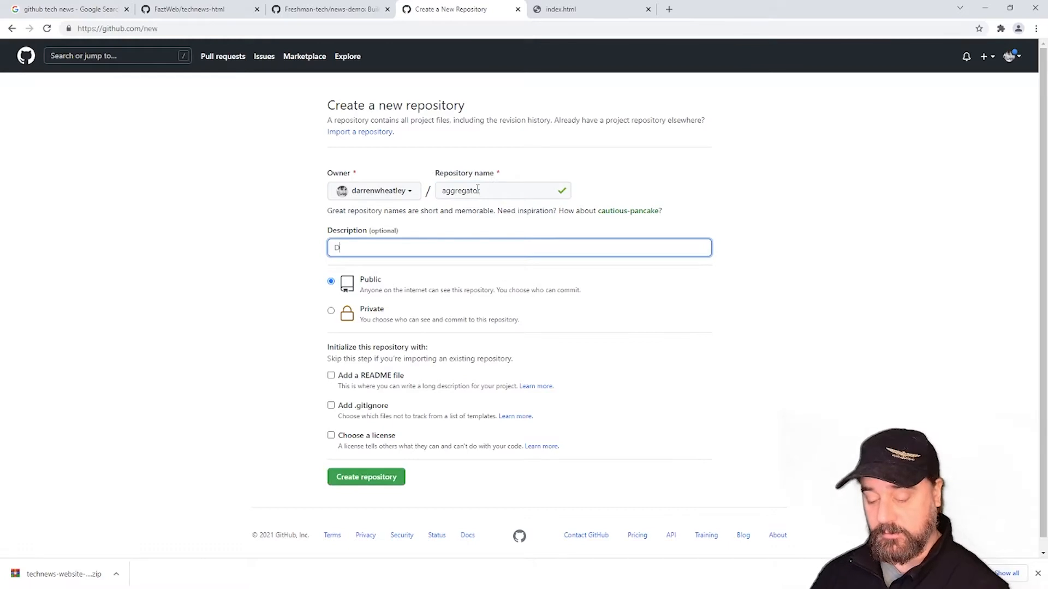
type("Decentralised aggregator a")
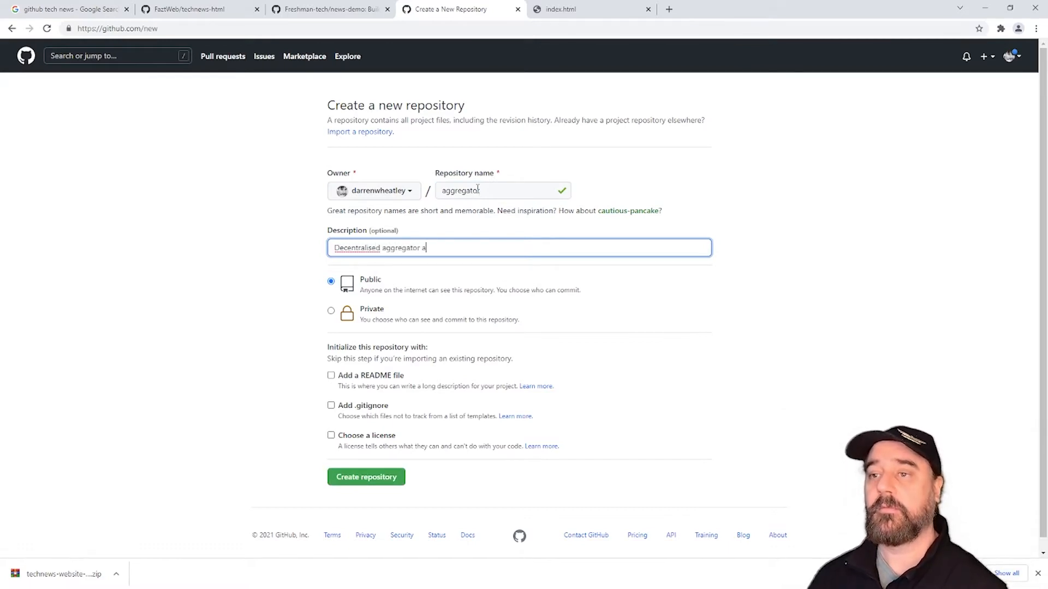
type("pp")
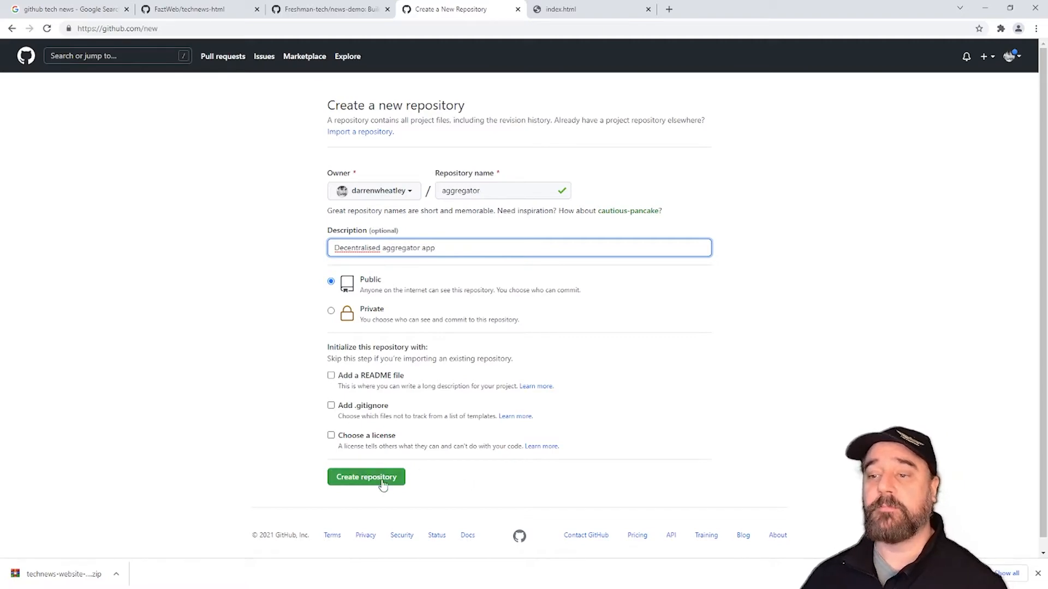
left_click(365, 476)
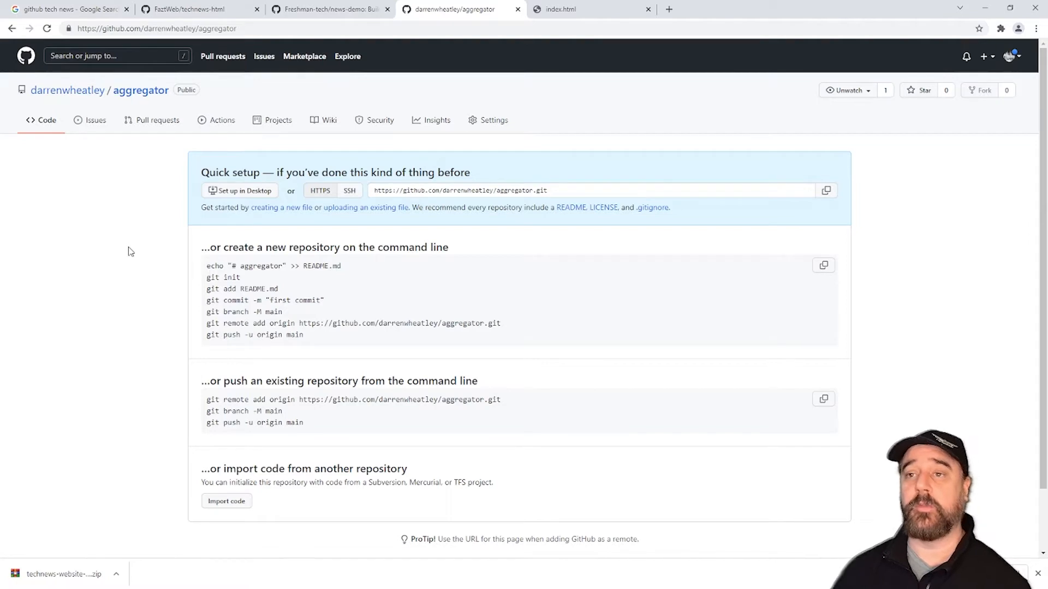
- Upload the images folder, index.html, main.css and script.js, committing as 'Initial files'
left_click(365, 208)
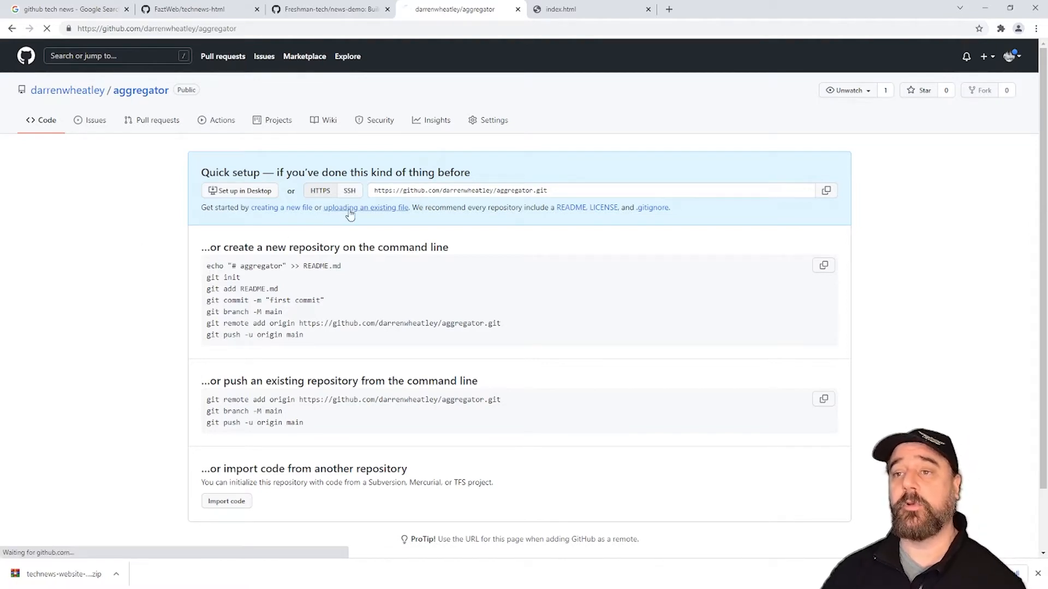
left_click(365, 207)
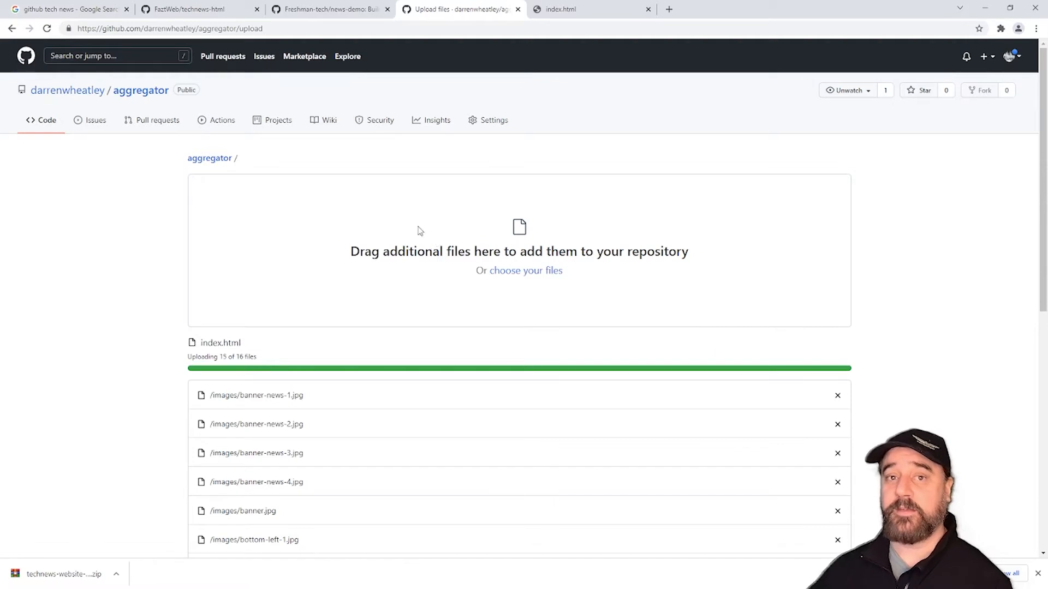
scroll("down", 3)
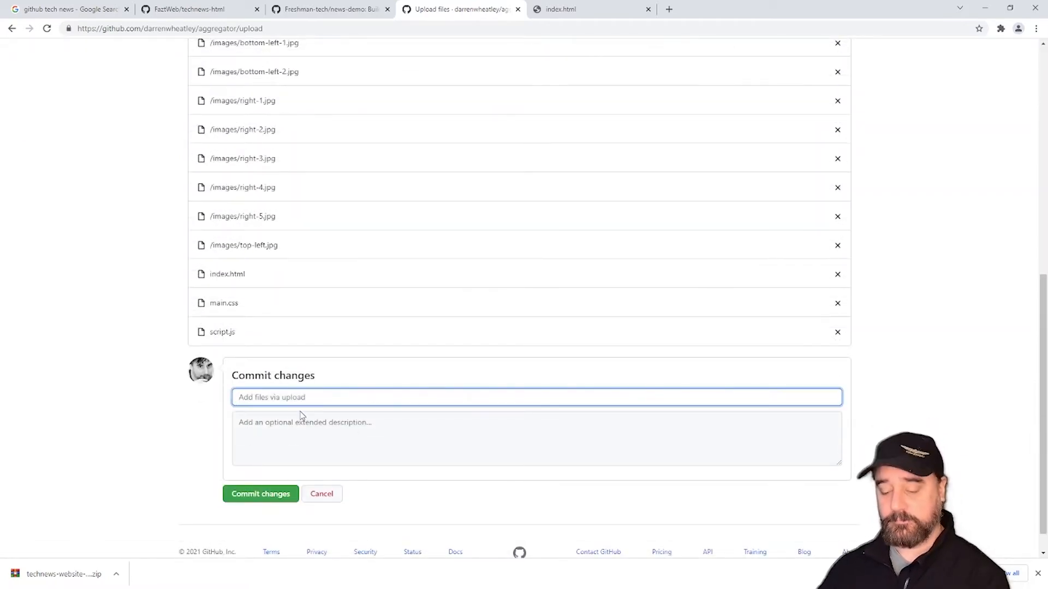
type("F")
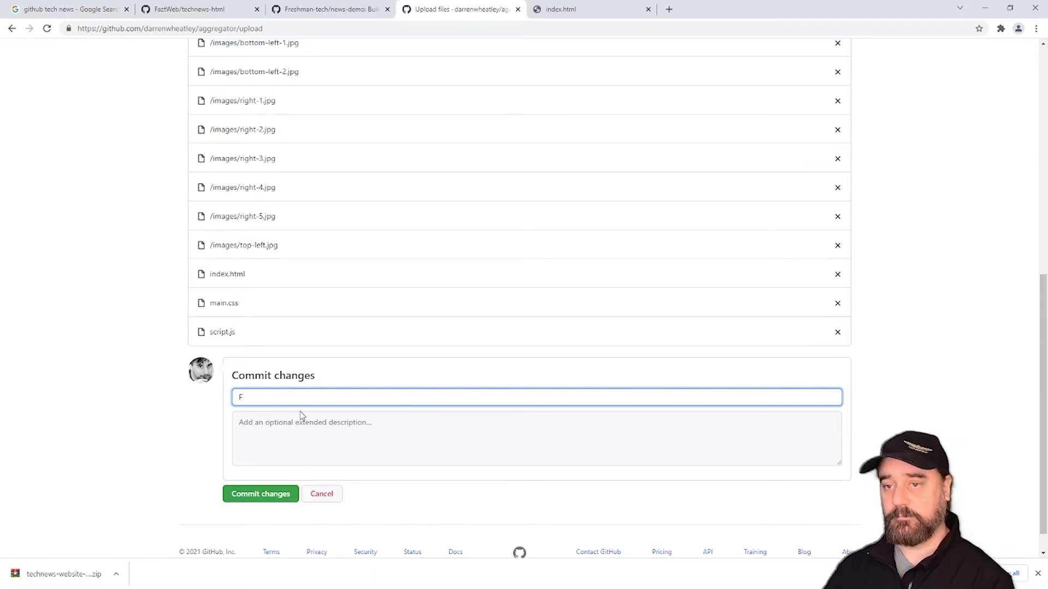
type("Initial files")
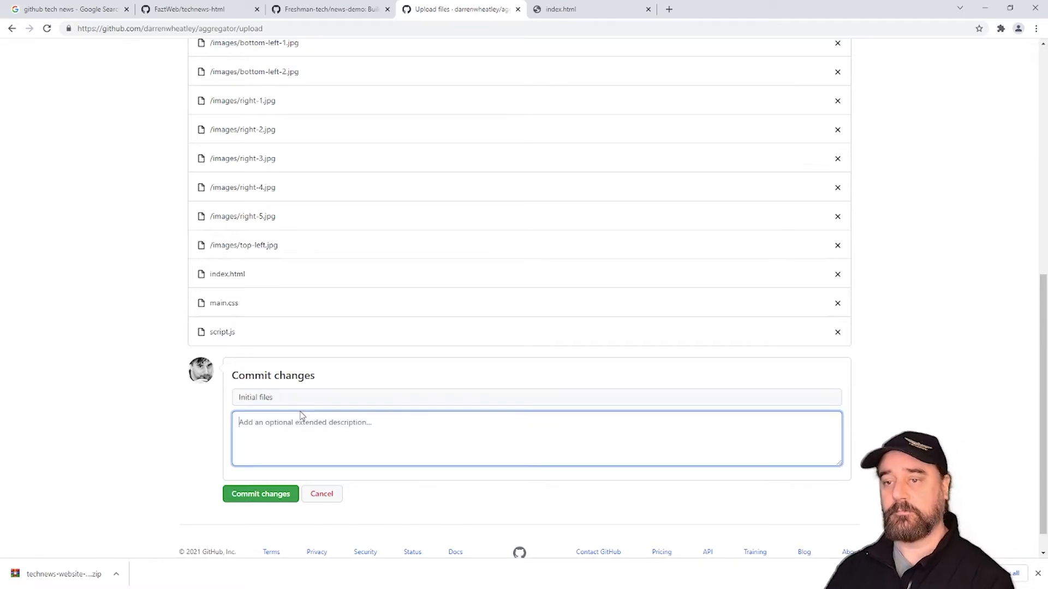
type("Initial files")
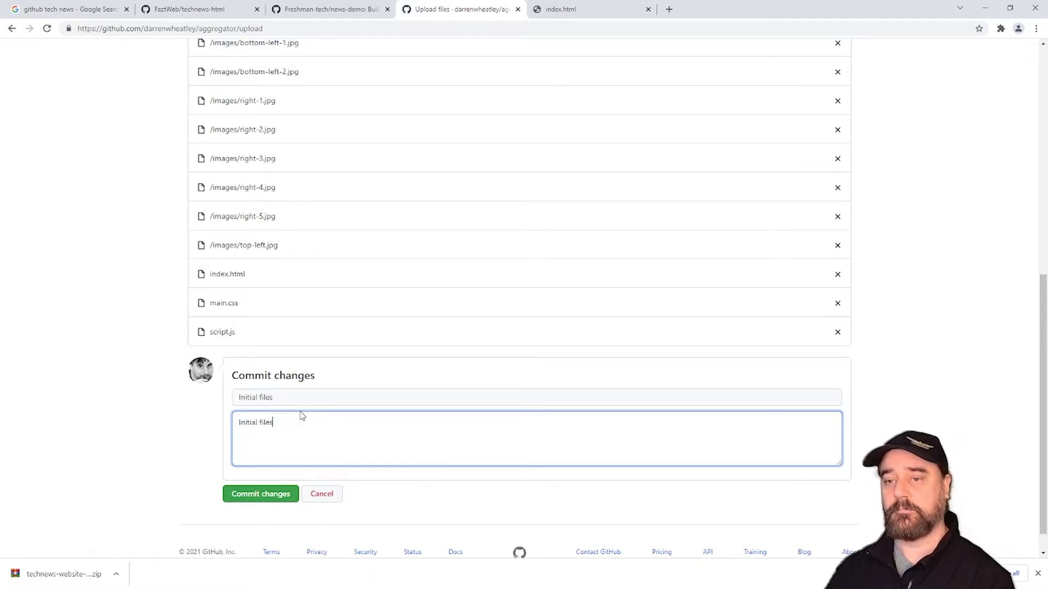
left_click(260, 494)
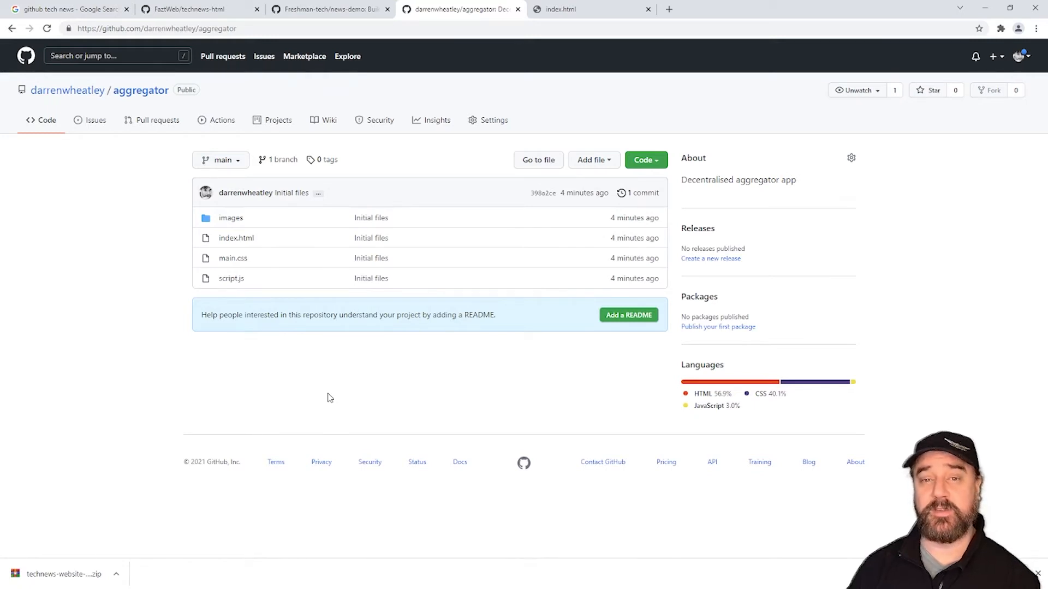
mouse_move(495, 295)
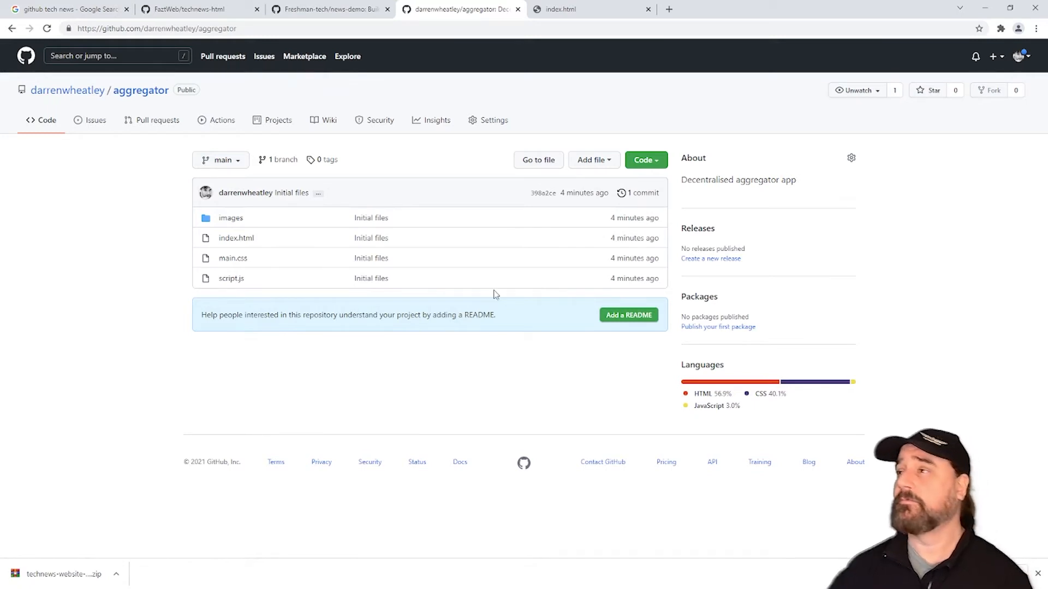
- Open the 4everland app's configuration from the account's installed GitHub Apps settings
left_click(1021, 56)
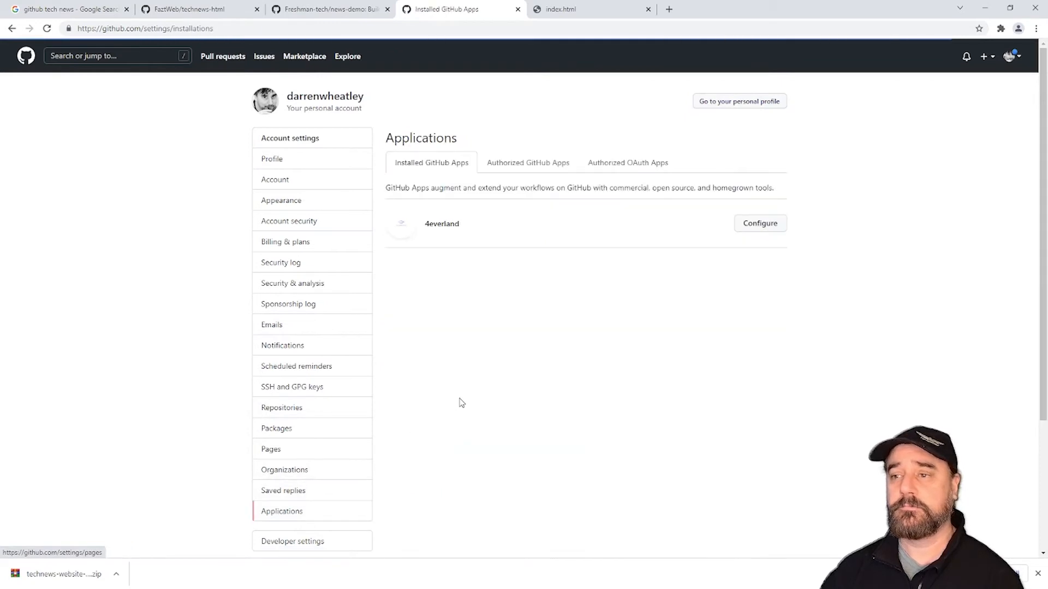
left_click(759, 223)
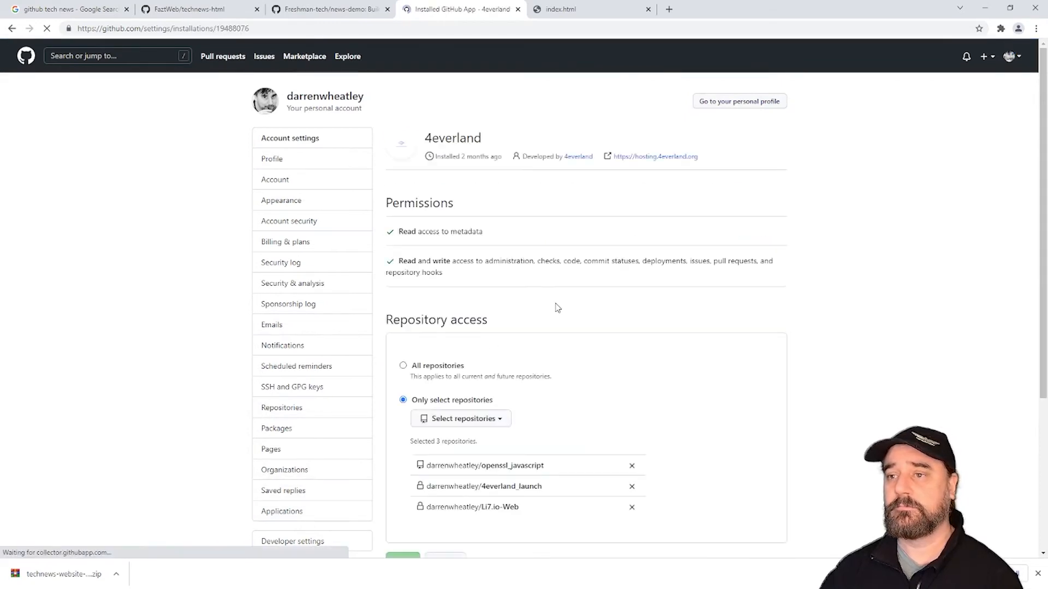
left_click(460, 418)
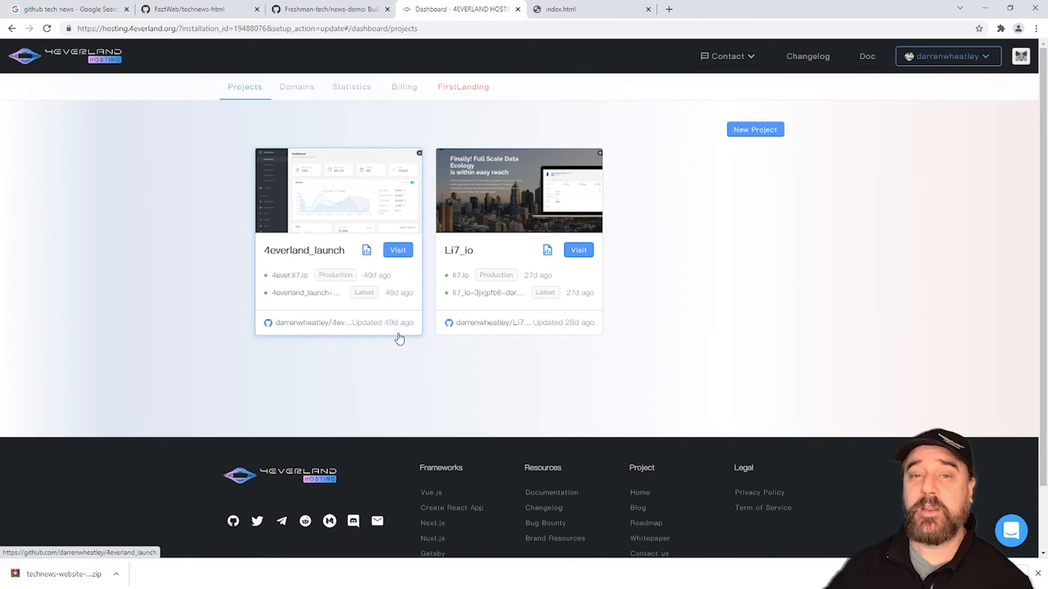
- Start a new 4EVERLAND project importing the aggregator repository
left_click(754, 128)
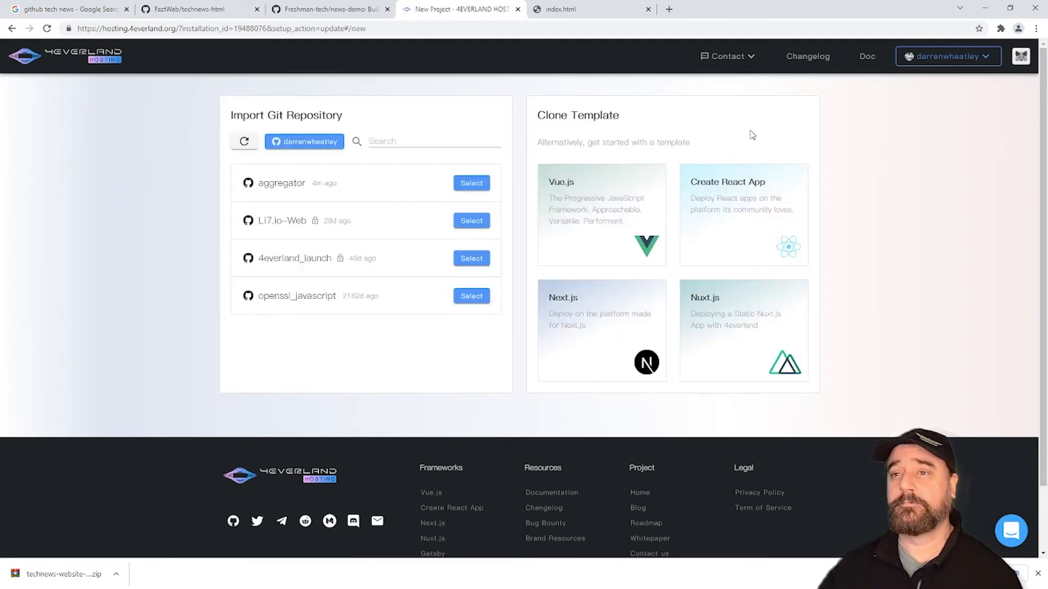
mouse_move(208, 241)
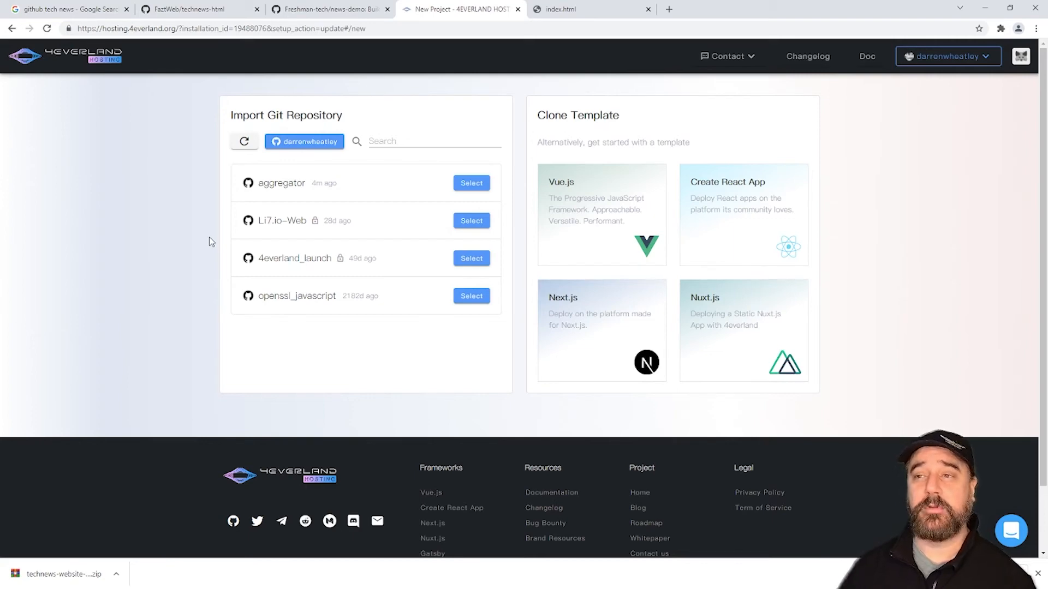
left_click(471, 182)
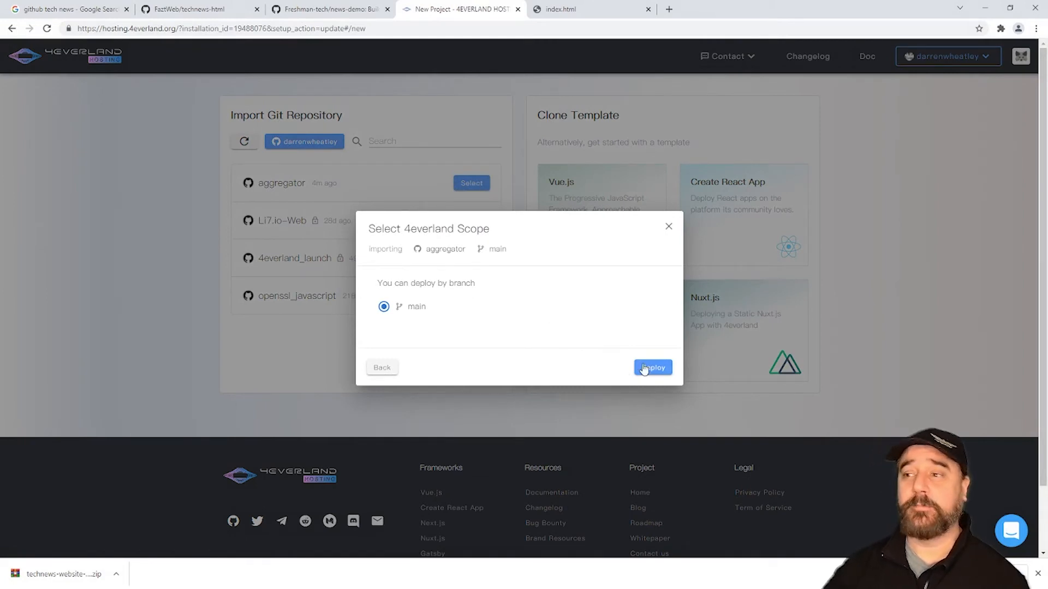
- Deploy the aggregator project from the main branch and root directory
left_click(651, 367)
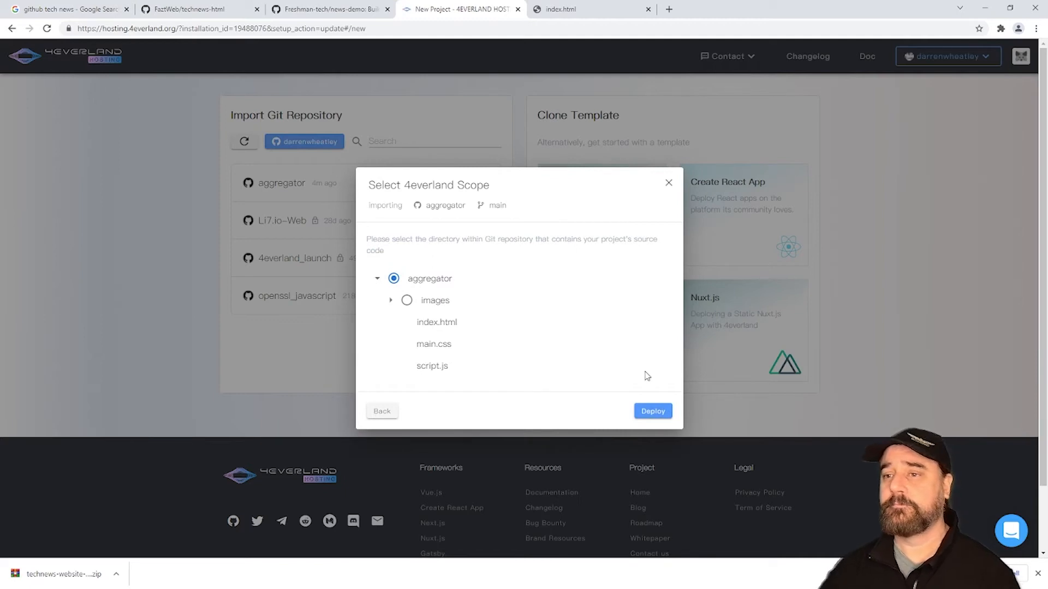
left_click(652, 411)
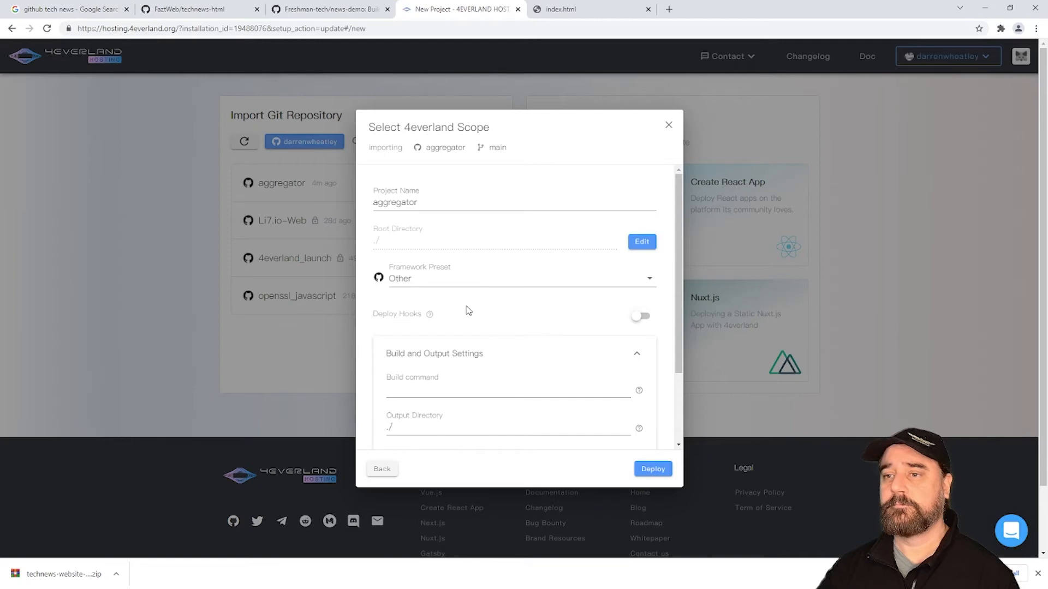
scroll("down", 3)
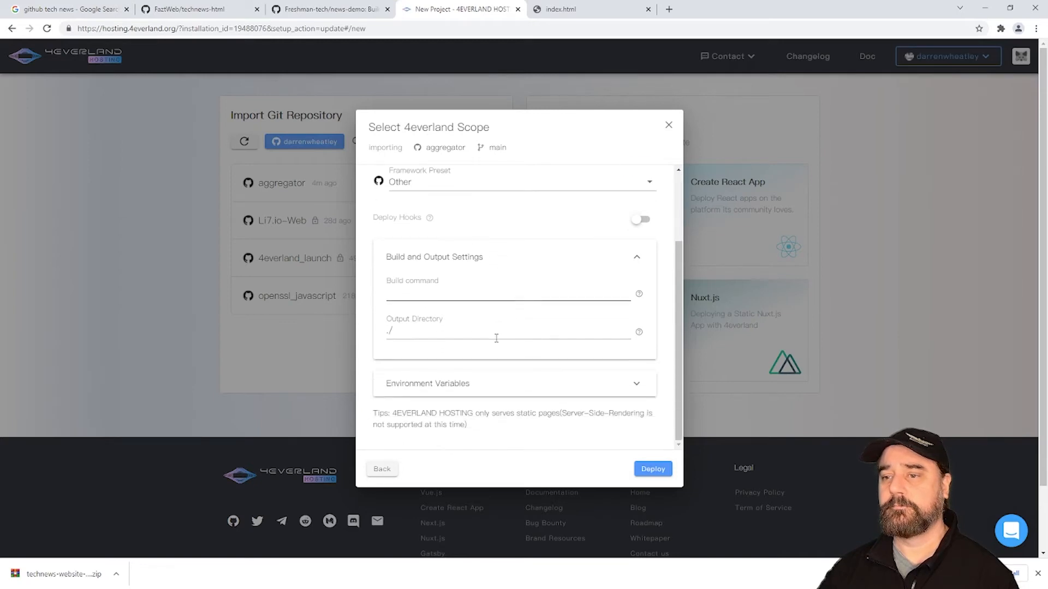
left_click(652, 468)
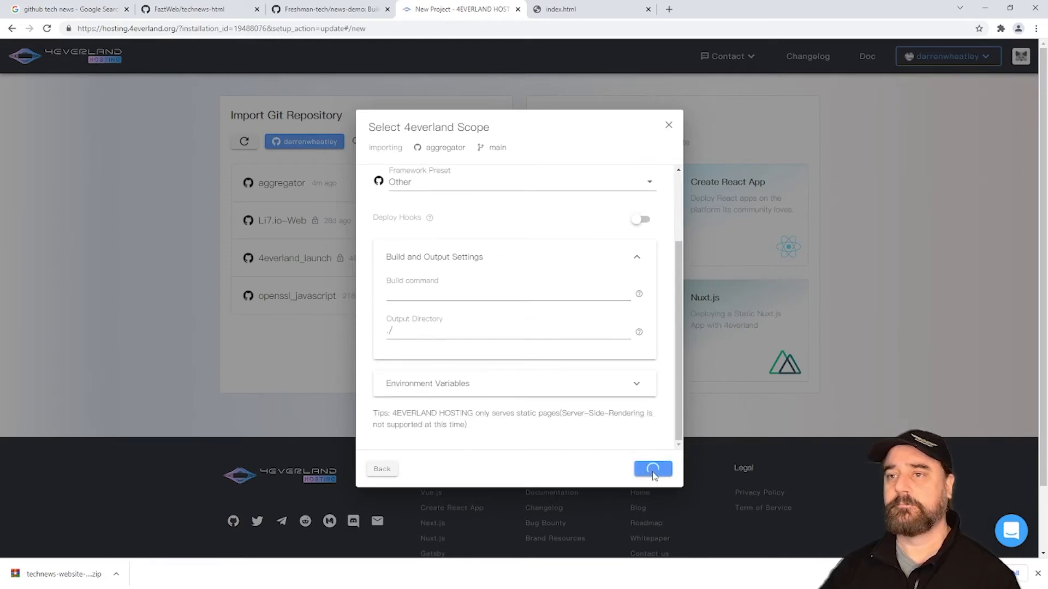
left_click(651, 468)
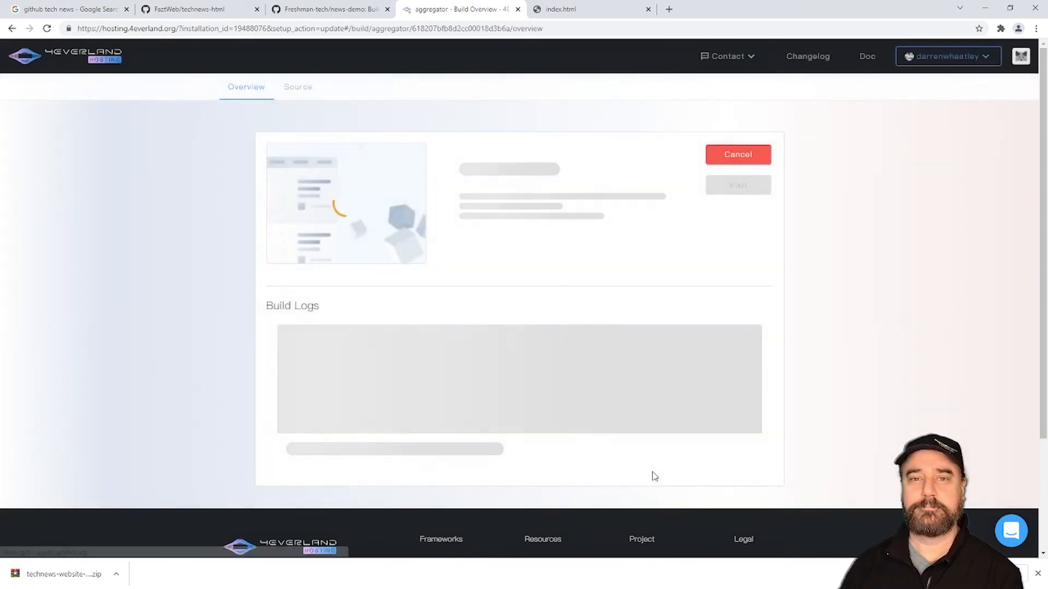